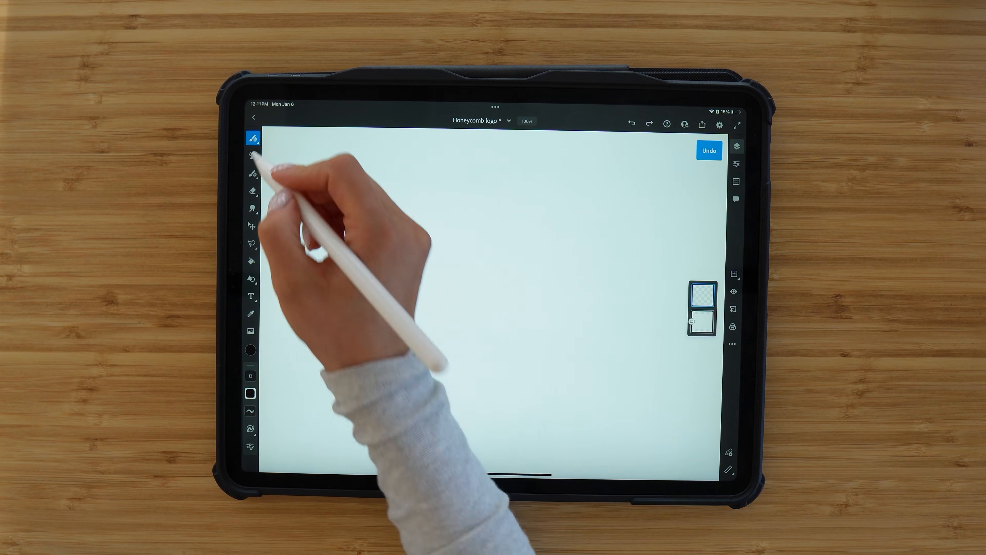
# - Choose a pencil-style brush and handwrite the 'Honeycomb Bakery' title on the canvas
pyautogui.click(252, 137)
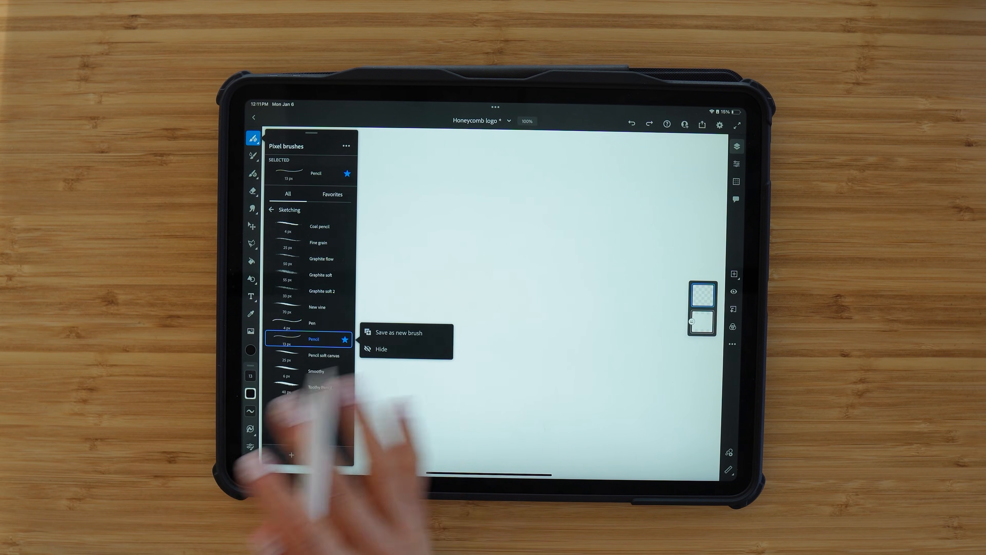
pyautogui.click(332, 193)
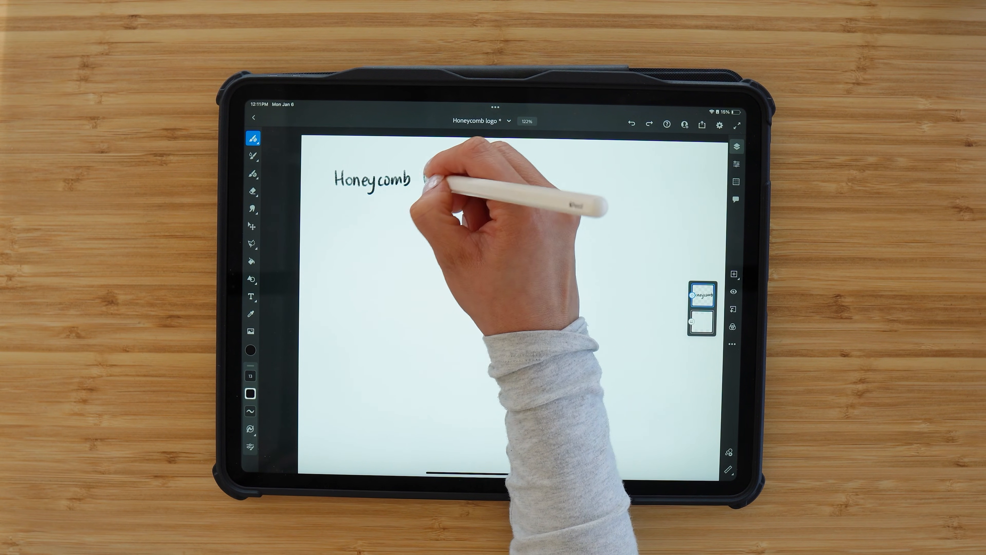
pyautogui.write('Bakuy')
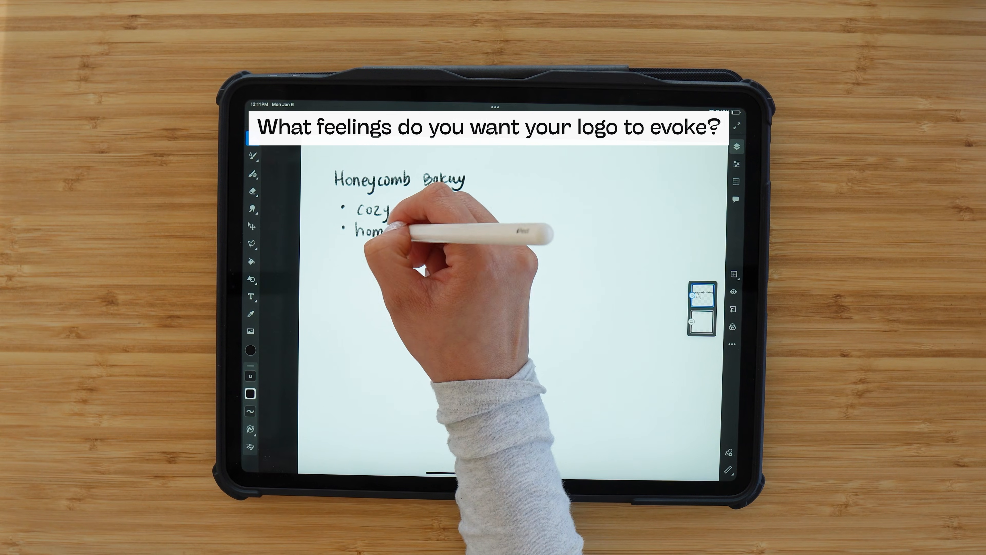
# - Handwrite the bullet notes: cozy, honey incorporated into the design, pastries
pyautogui.moveTo(378, 232); pyautogui.dragTo(465, 232)
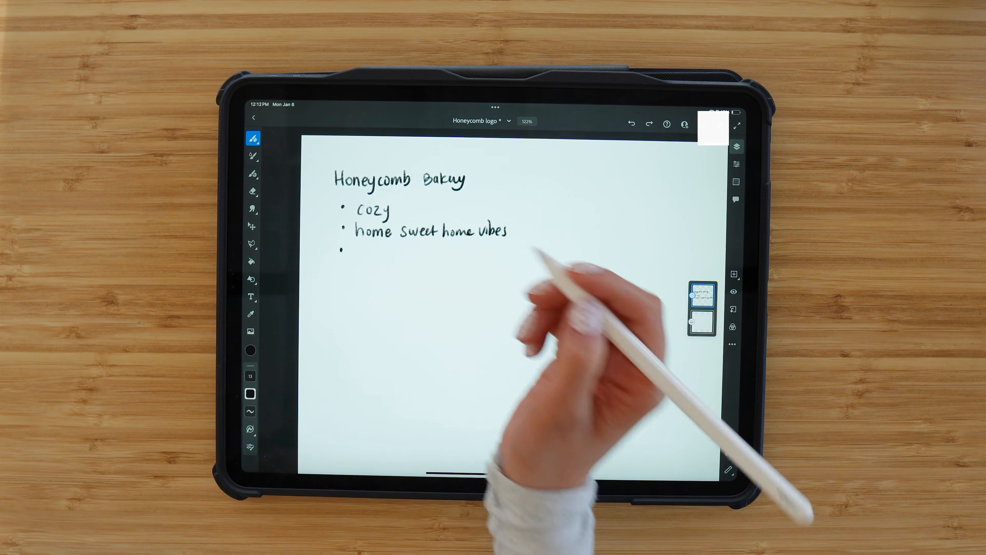
pyautogui.moveTo(353, 258); pyautogui.dragTo(393, 258)
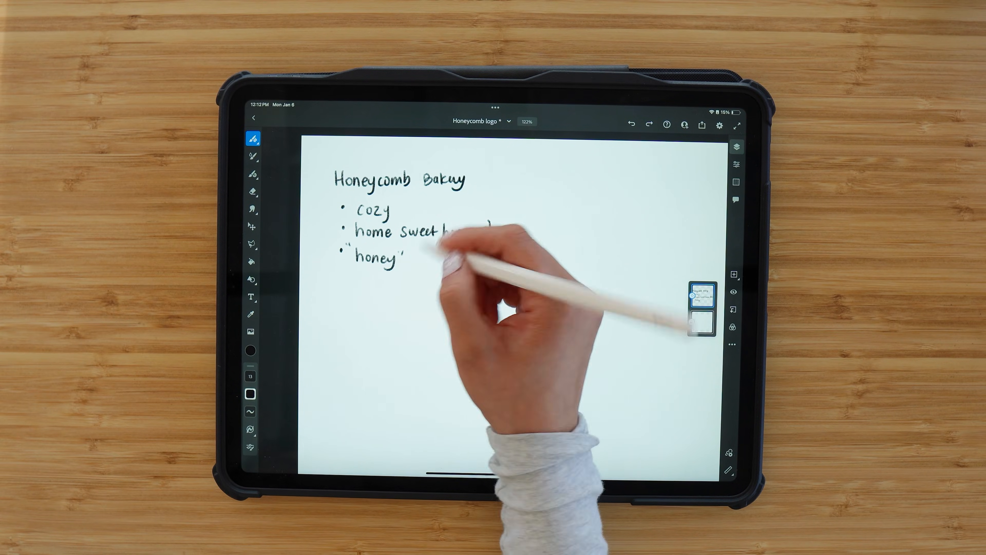
pyautogui.moveTo(440, 231); pyautogui.dragTo(472, 258)
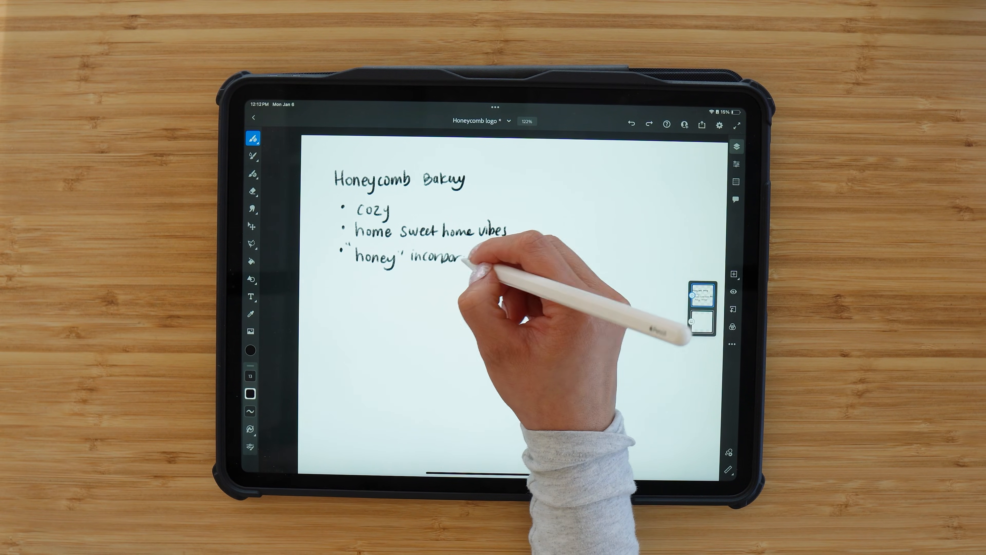
pyautogui.write('incorporated into design')
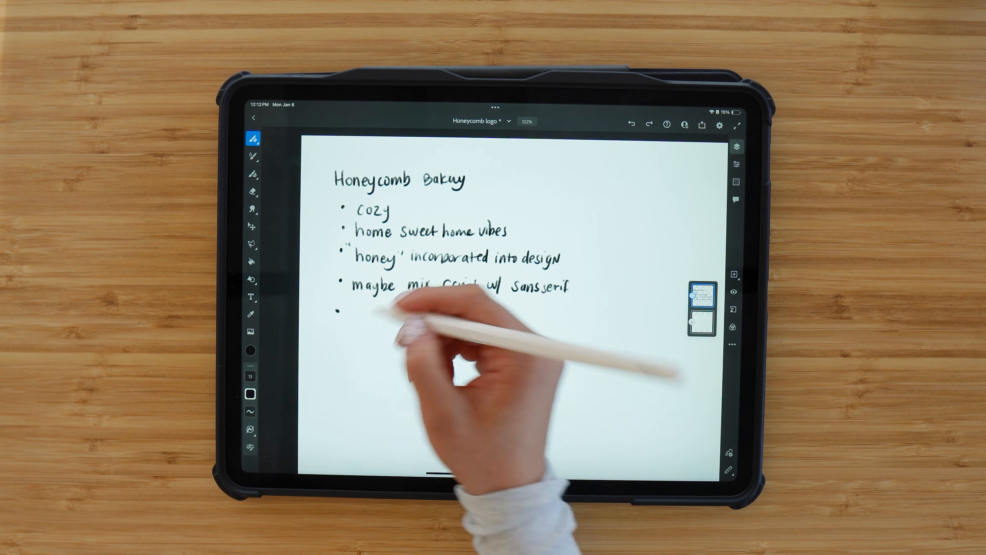
pyautogui.write('pastries all about honey.')
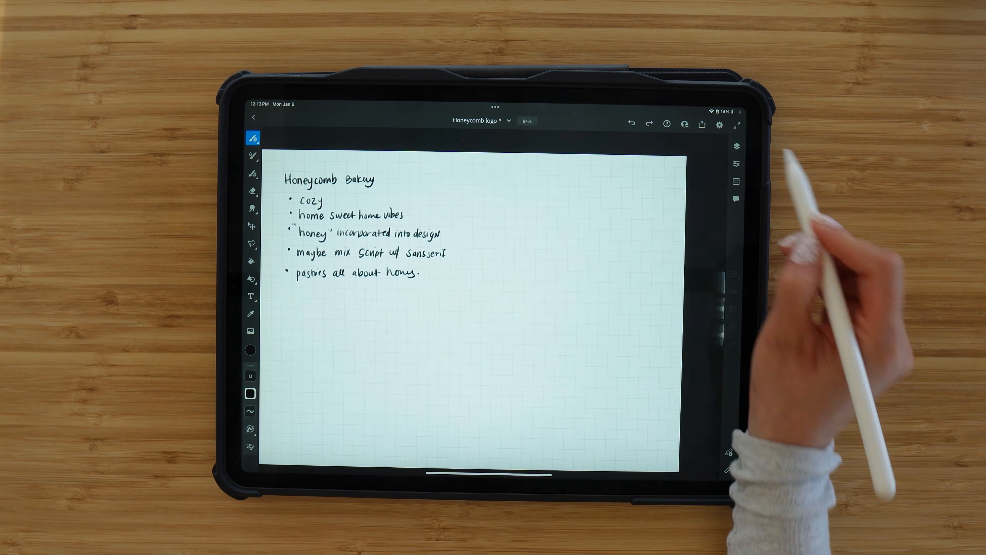
# - Pen a cursive 'Honeycomb' with spaced 'BAKERY' to the right of the notes
pyautogui.click(736, 146)
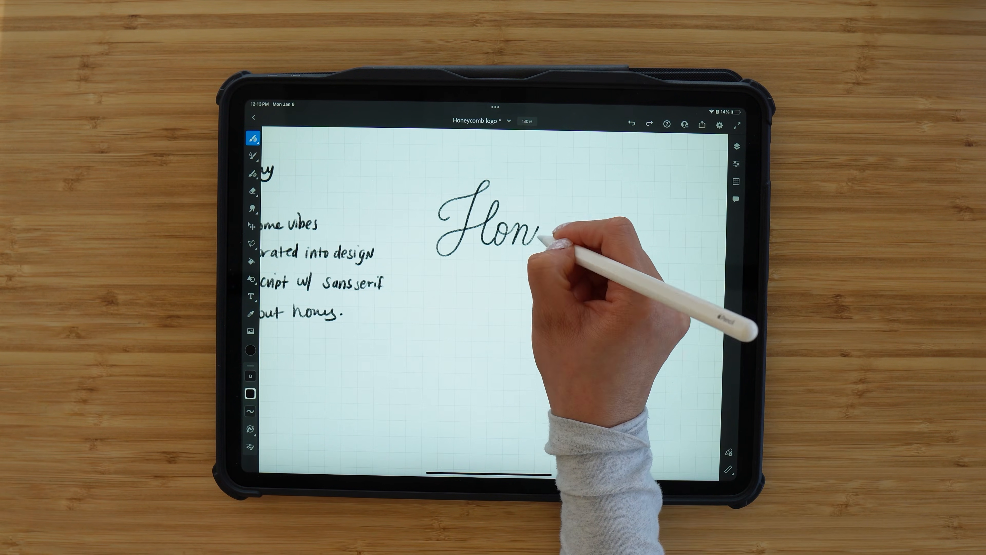
pyautogui.moveTo(535, 239); pyautogui.dragTo(623, 246)
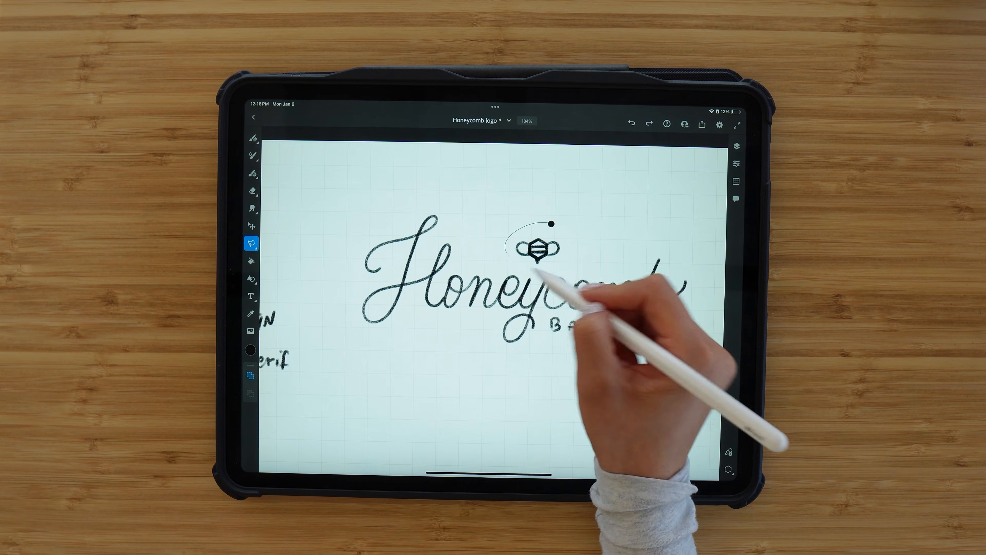
# - Lasso the small bee sketch and move it above the cursive word with Transform
pyautogui.click(251, 244)
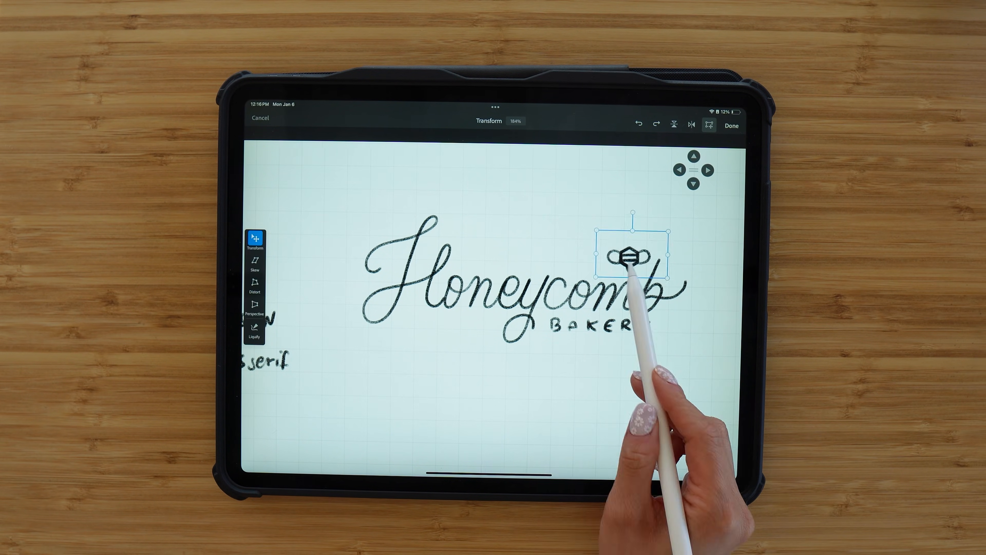
pyautogui.click(732, 126)
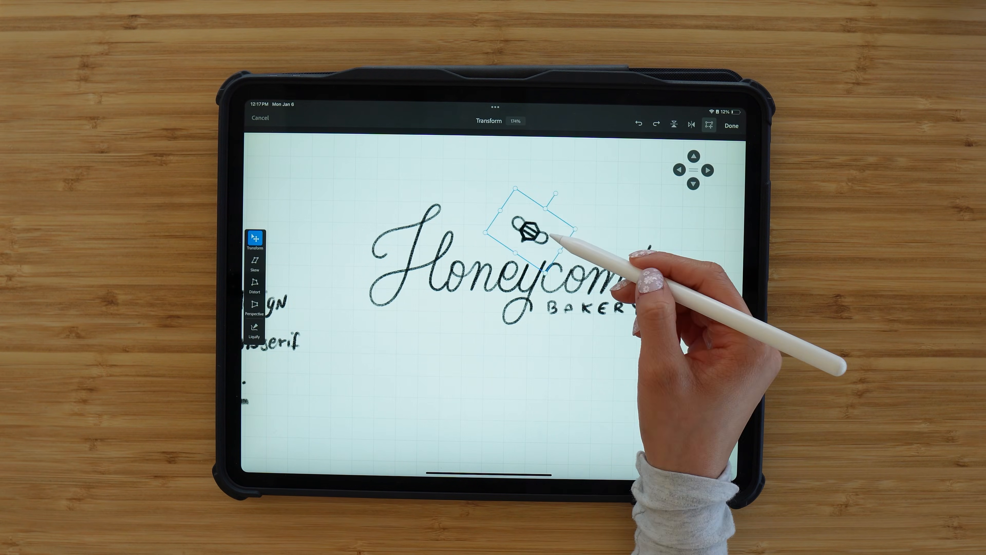
pyautogui.click(731, 126)
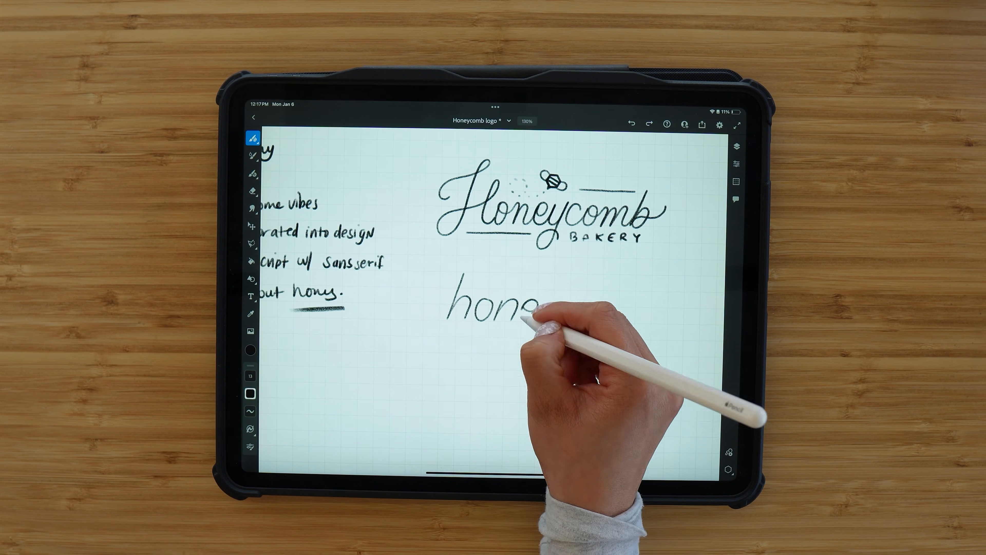
# - Letter a thin lowercase 'honeycomb' with a hexagon o and spaced 'BAKERY' beneath it
pyautogui.moveTo(522, 309); pyautogui.dragTo(554, 309)
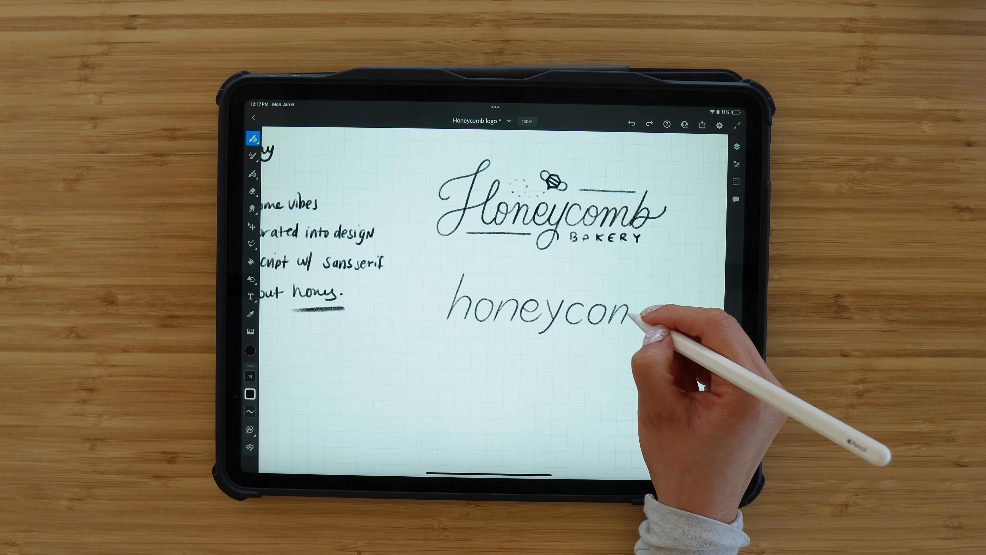
pyautogui.moveTo(629, 311); pyautogui.dragTo(663, 312)
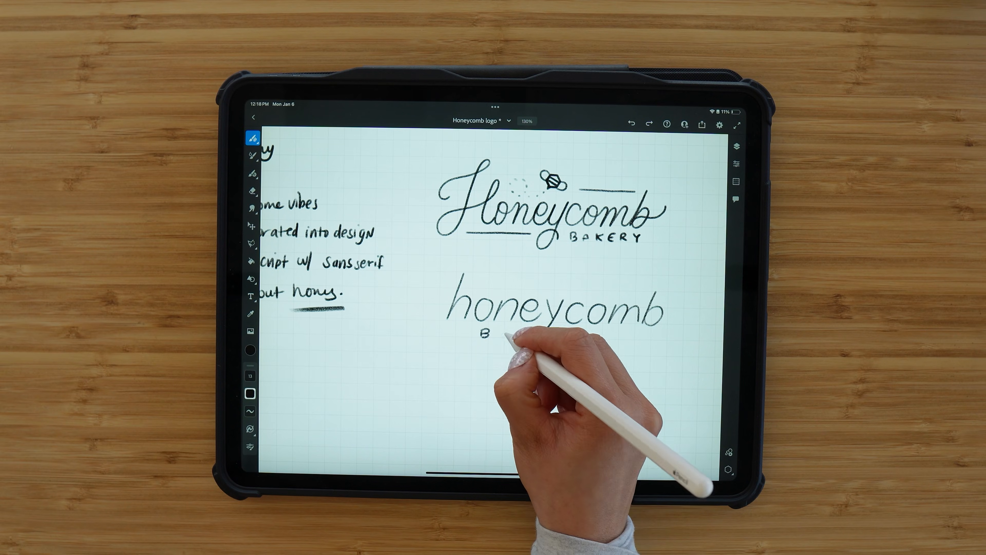
pyautogui.moveTo(484, 330); pyautogui.dragTo(566, 330)
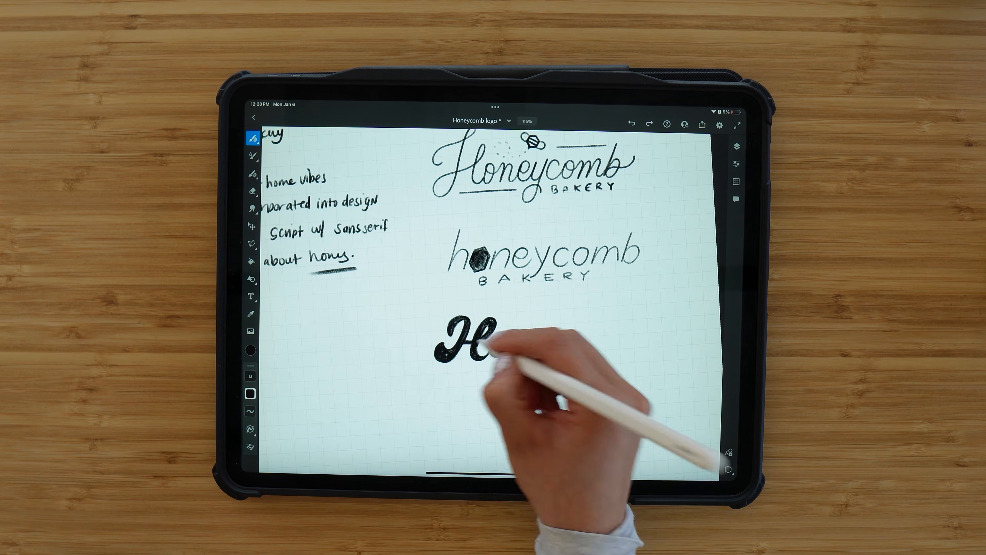
# - Paint a bold brush-script 'Honeycomb' with a honey jar above and 'BAKERY' below
pyautogui.moveTo(478, 342); pyautogui.dragTo(592, 343)
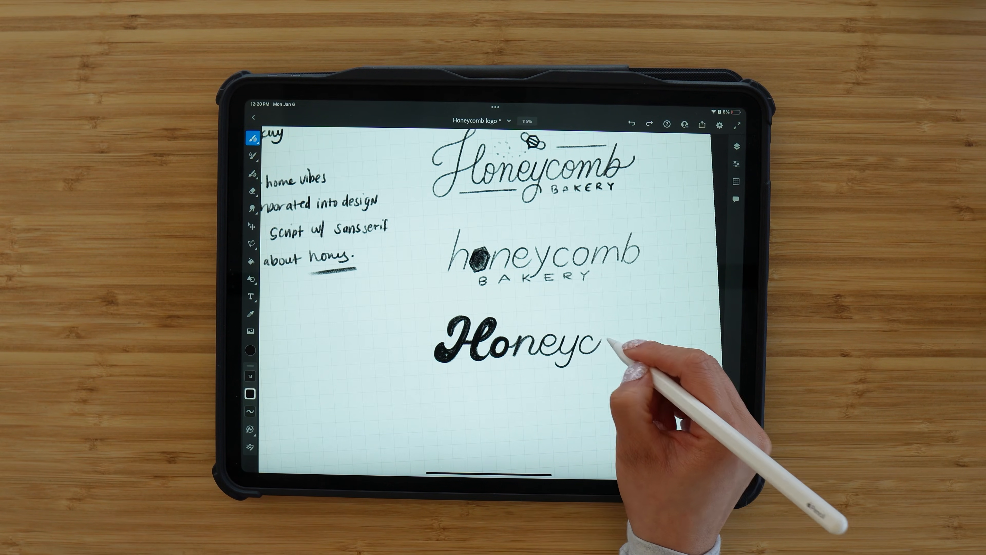
pyautogui.moveTo(591, 346); pyautogui.dragTo(667, 334)
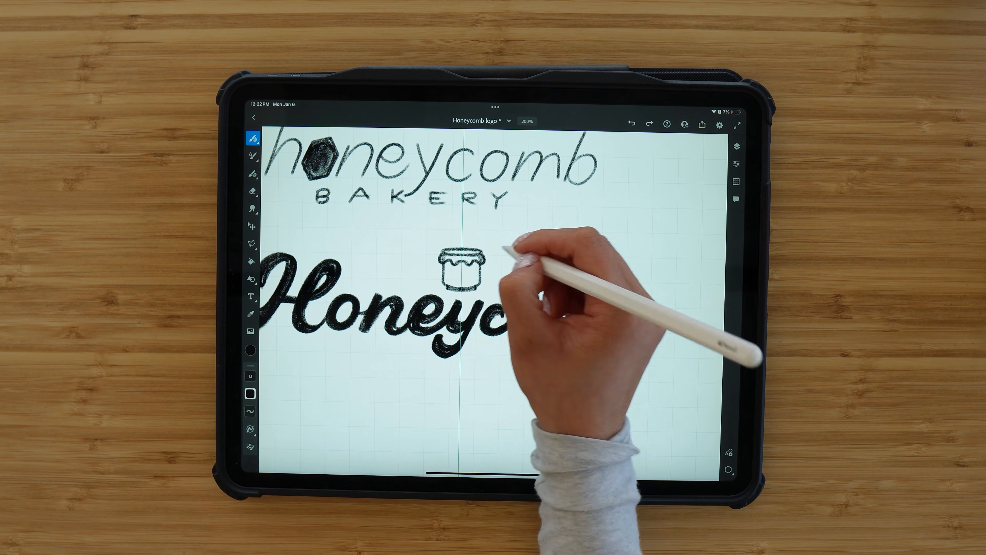
pyautogui.click(736, 164)
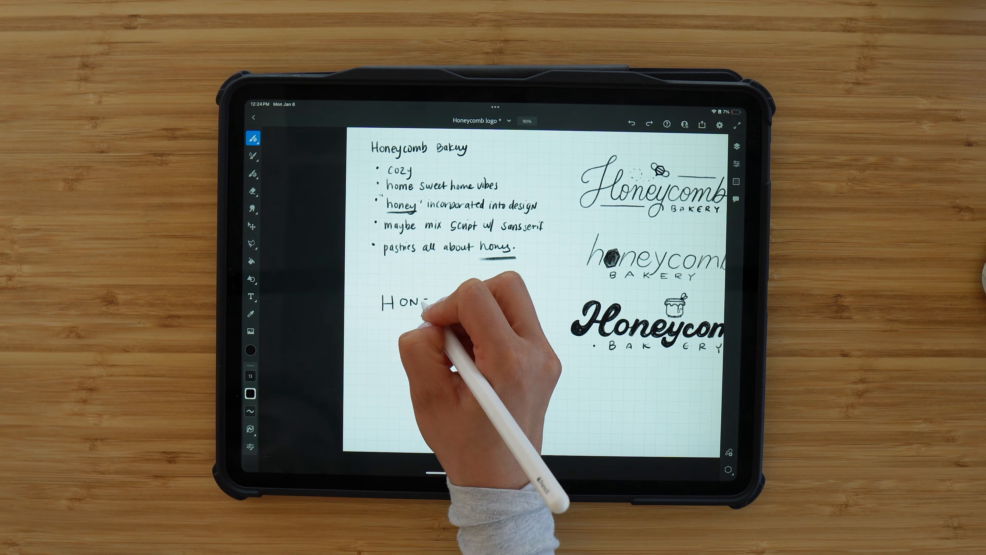
# - Hand-letter an all-caps 'HONEYCOMB BAKERY' below the notes with a bee and whisks
pyautogui.moveTo(409, 302); pyautogui.dragTo(484, 302)
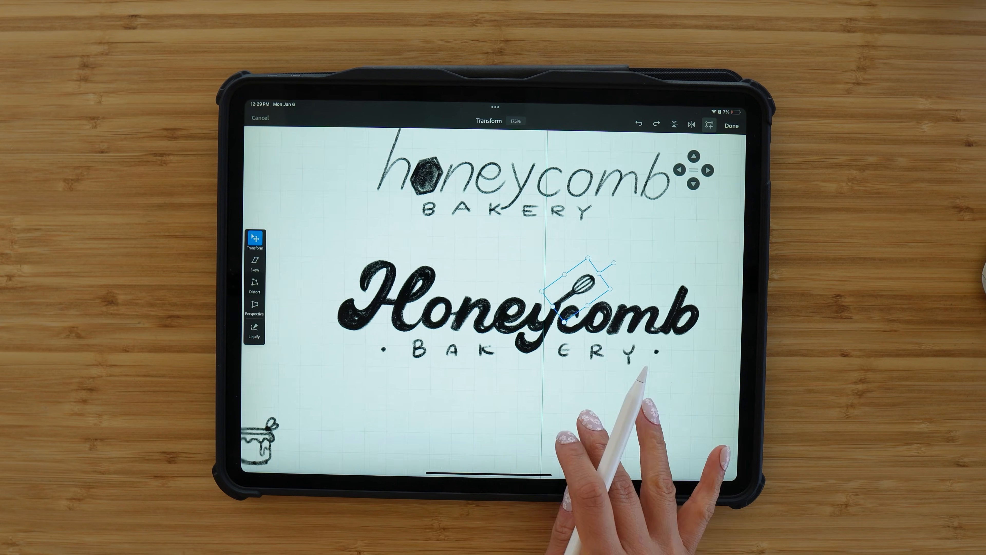
# - Place the whisk onto the y of the bold sketch and start a lasso around that sketch
pyautogui.click(731, 125)
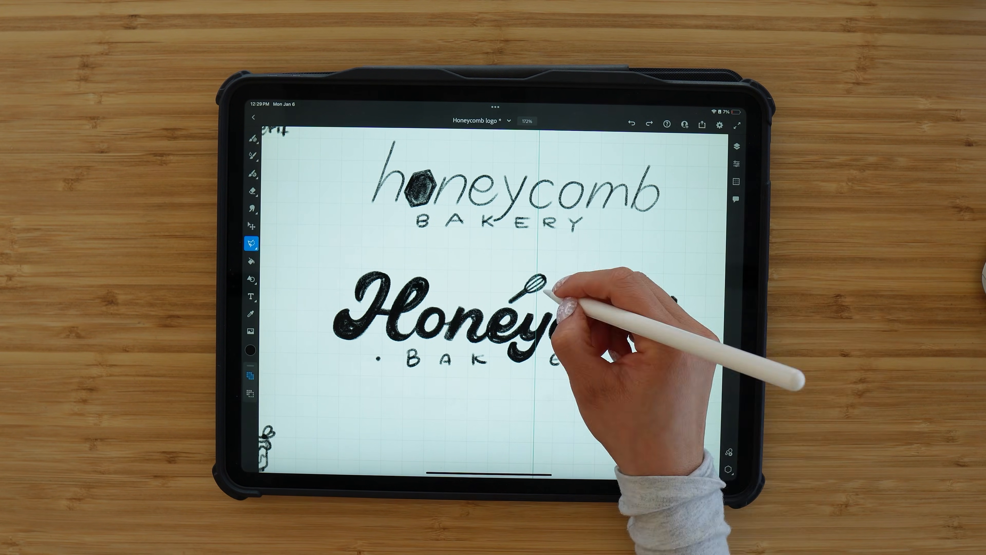
pyautogui.click(252, 138)
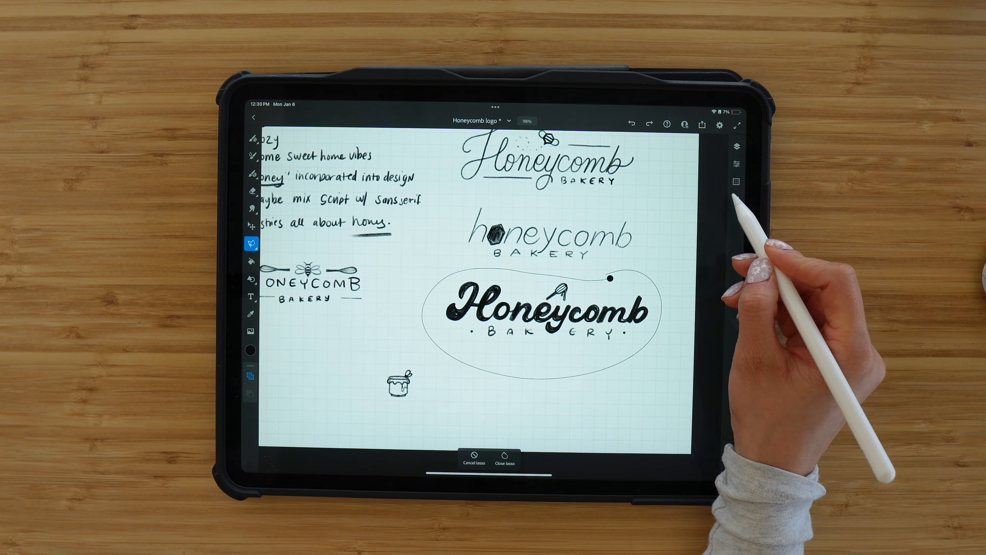
# - Move the lassoed bold sketch to its own layer and centre it on the page as a tracing guide
pyautogui.click(504, 462)
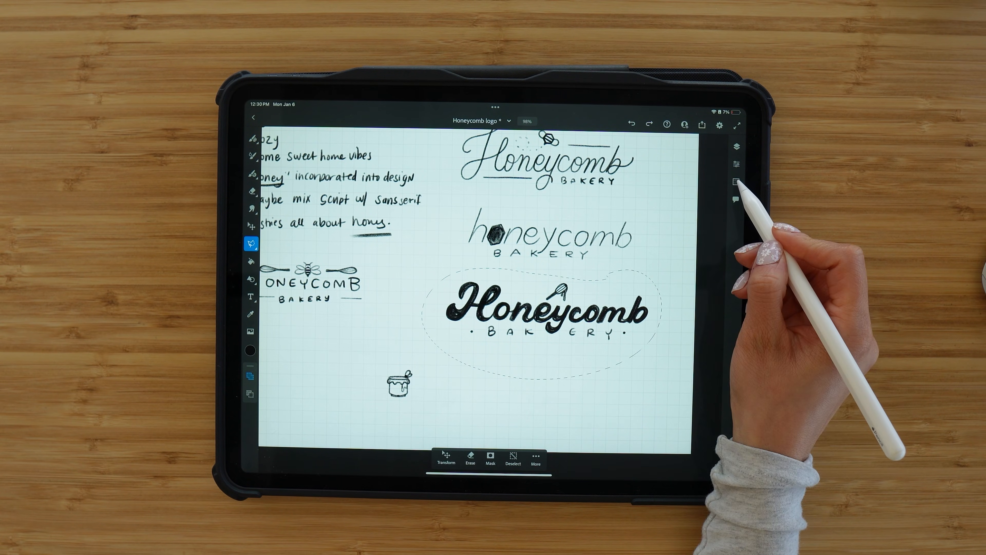
pyautogui.click(736, 145)
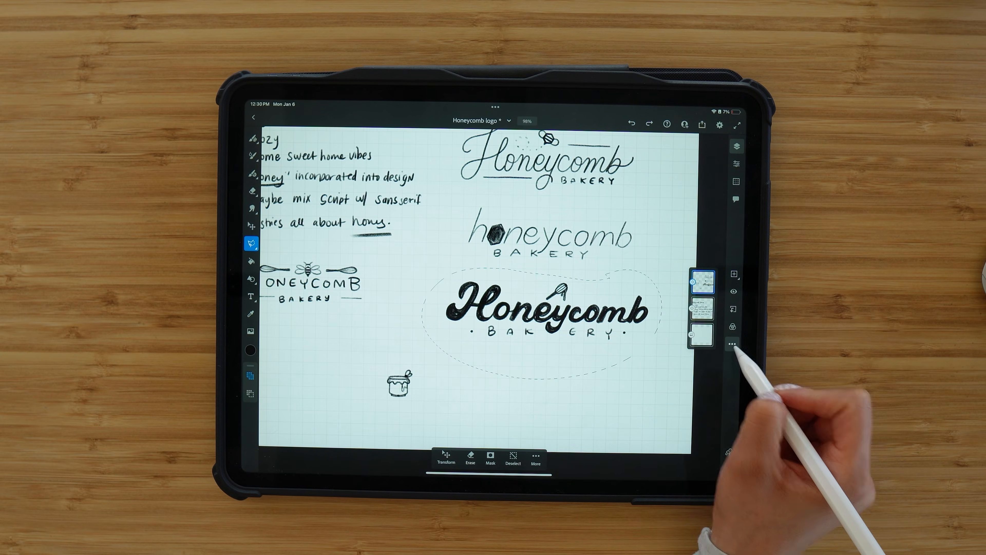
pyautogui.click(732, 344)
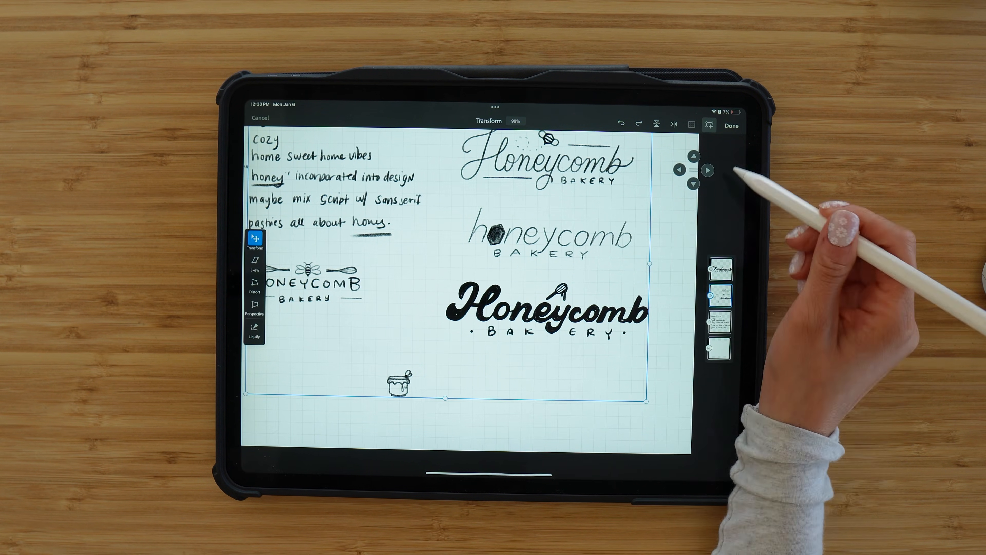
pyautogui.click(731, 125)
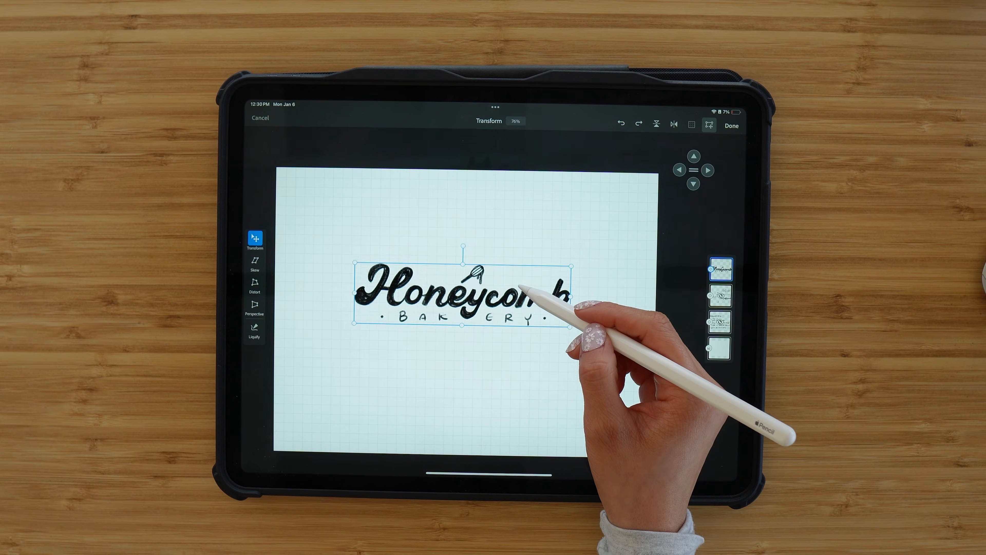
pyautogui.click(732, 125)
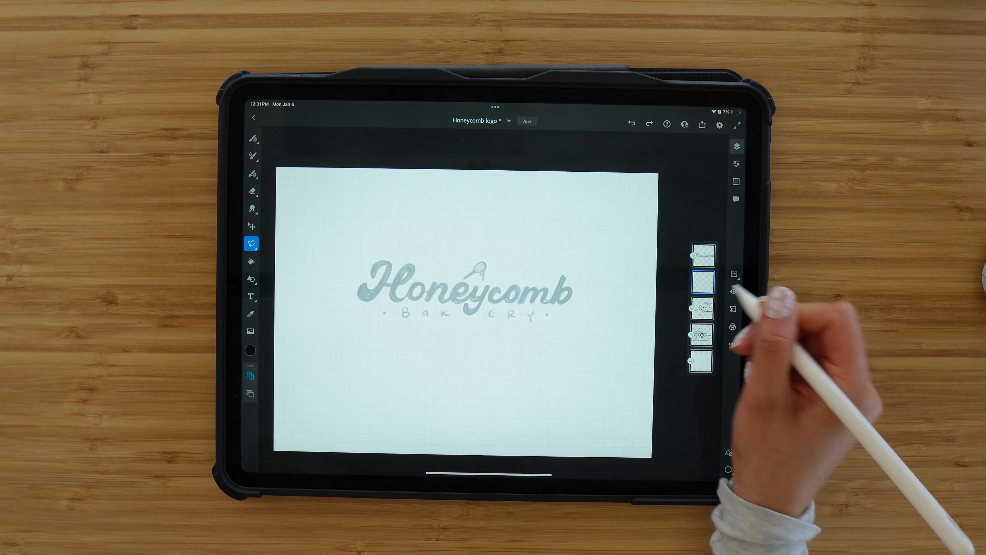
# - Ink the 'Honeycomb' lettering and whisk at full brush opacity over the faded guide
pyautogui.click(250, 350)
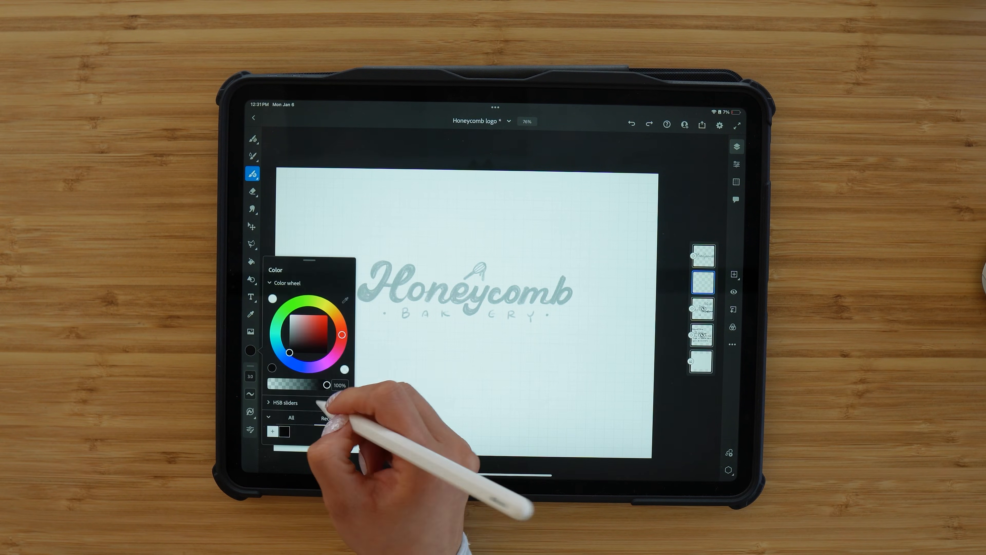
pyautogui.moveTo(288, 351); pyautogui.dragTo(312, 302)
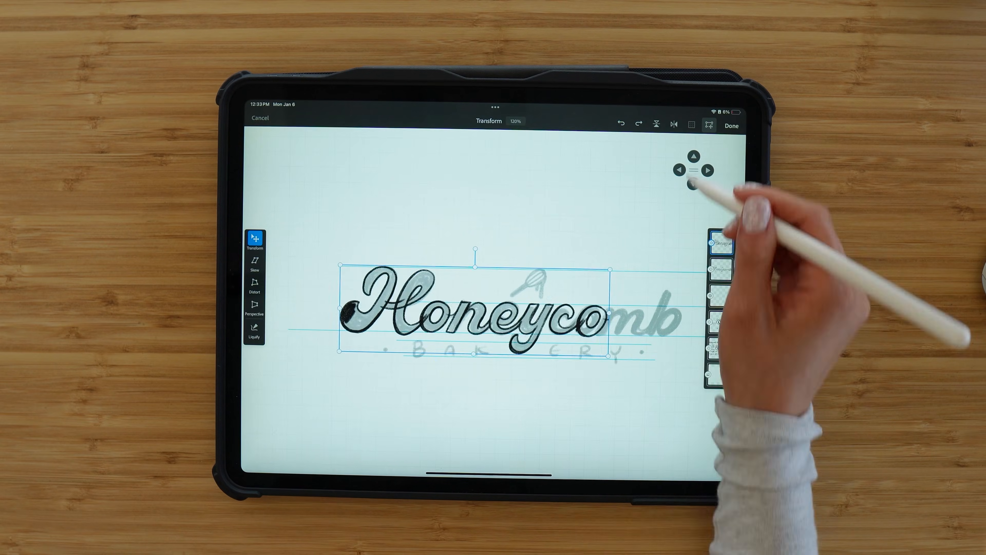
pyautogui.click(731, 125)
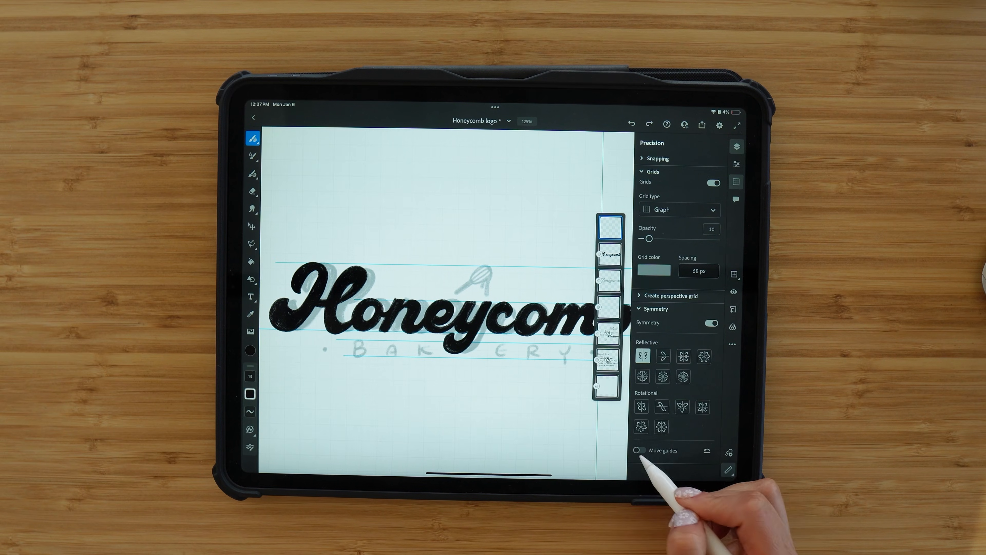
pyautogui.click(638, 450)
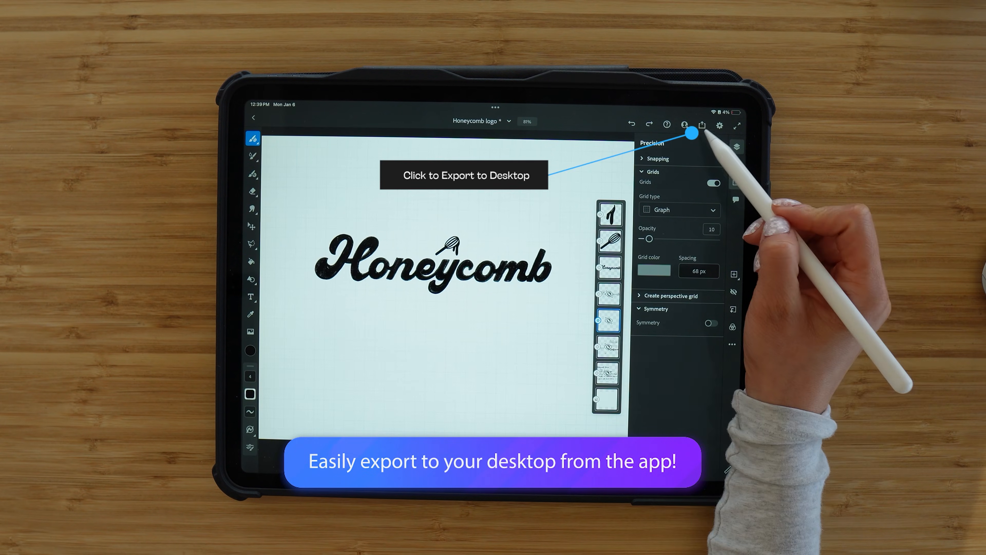
# - Share the logo as a copy opened in Illustrator on the desktop
pyautogui.click(702, 124)
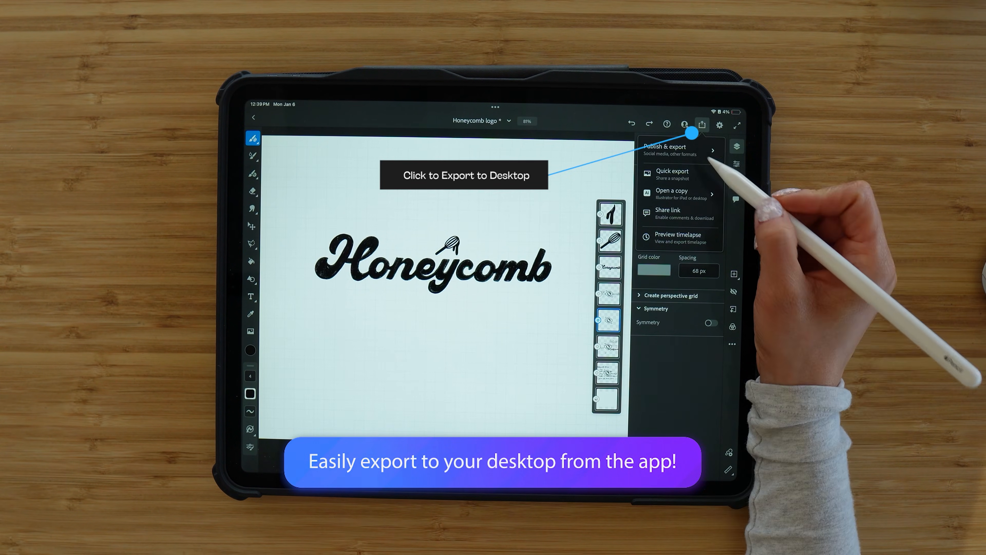
pyautogui.click(672, 194)
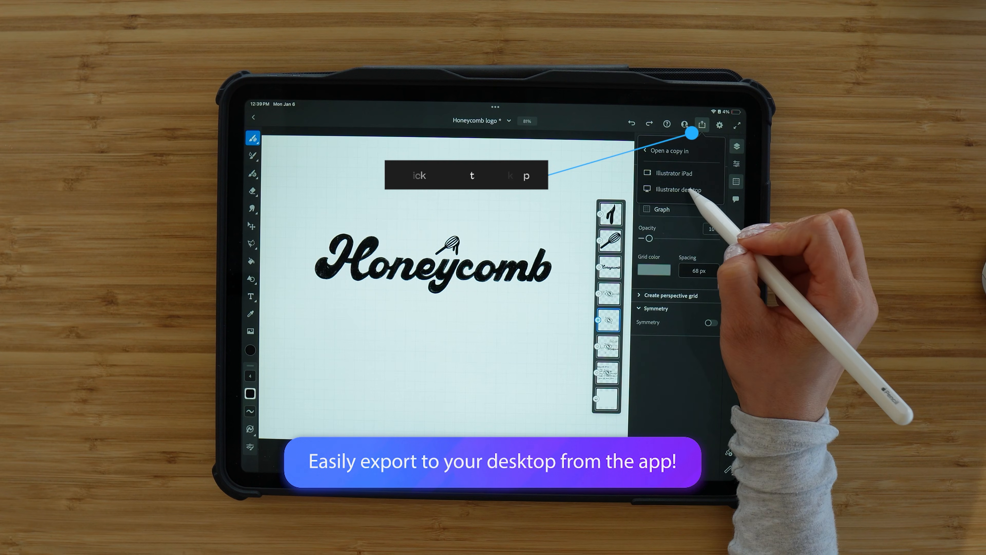
pyautogui.click(675, 189)
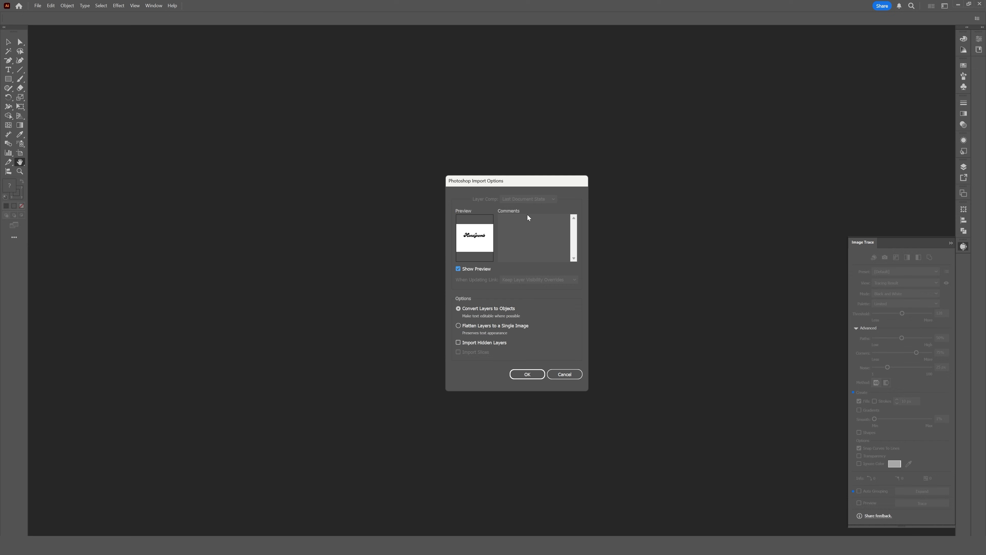
pyautogui.moveTo(502, 307)
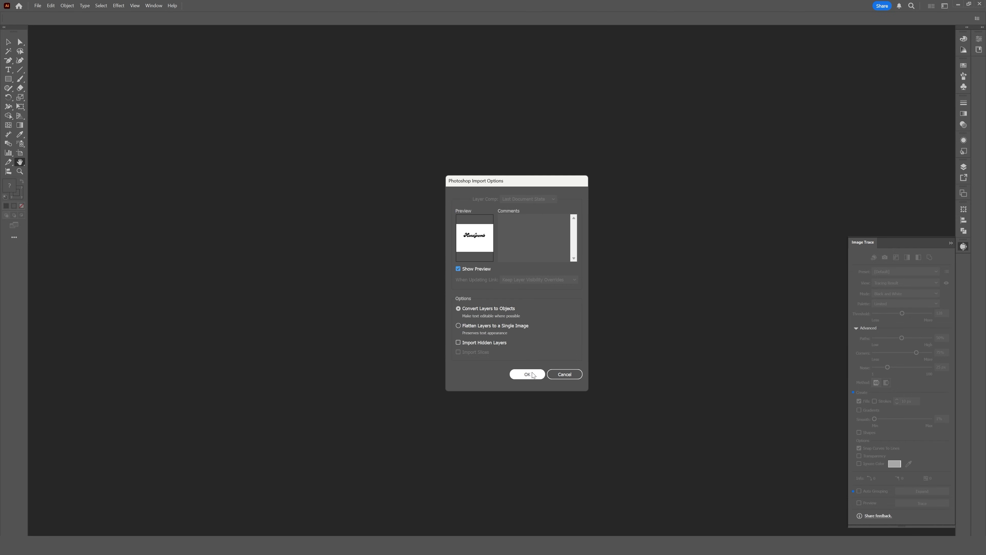
# - Import the Fresco file with Convert Layers to Objects kept on
pyautogui.click(527, 375)
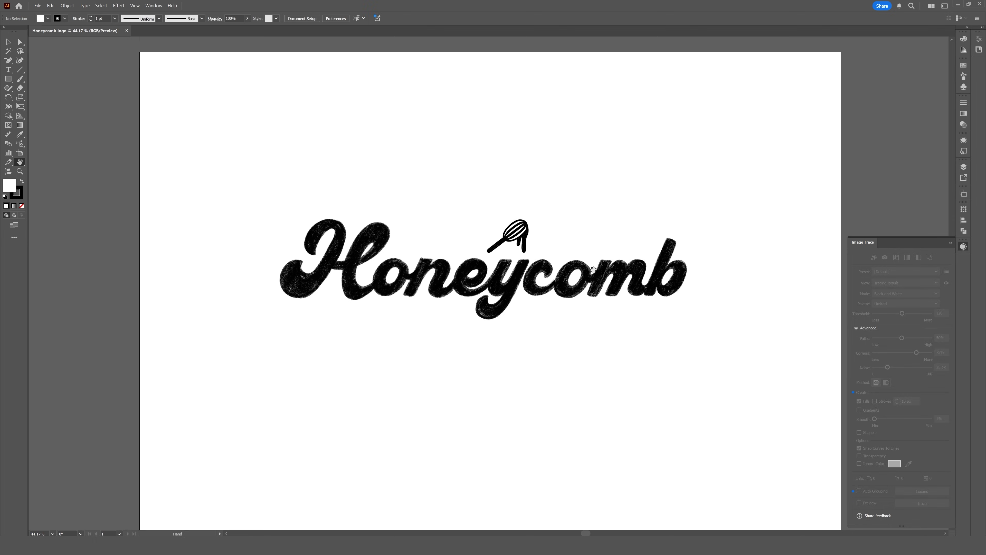
pyautogui.moveTo(684, 255)
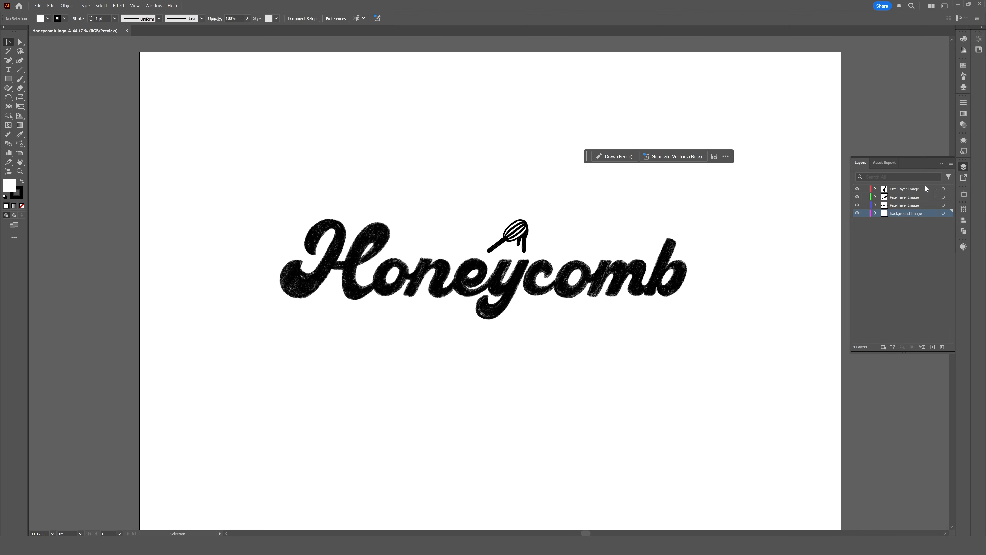
pyautogui.moveTo(901, 214)
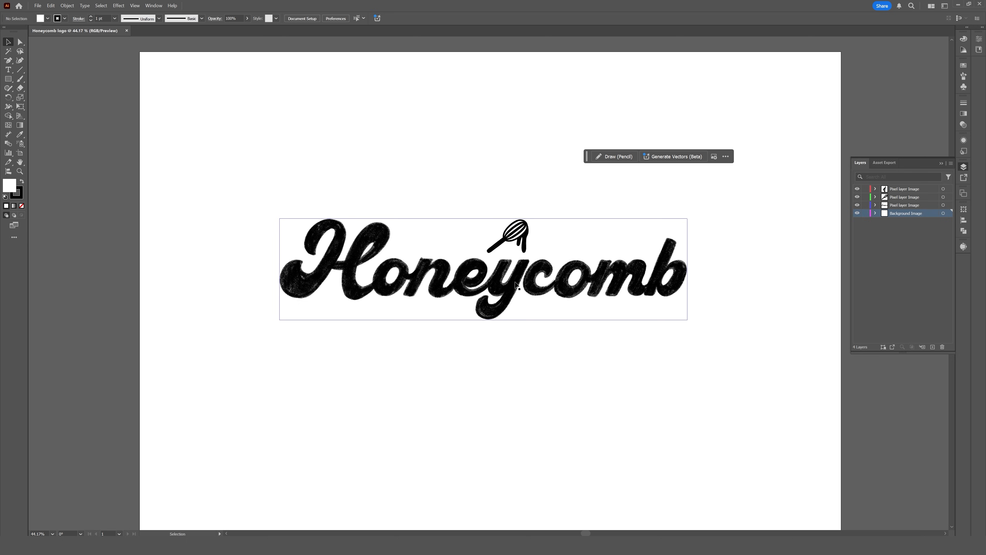
pyautogui.moveTo(513, 274)
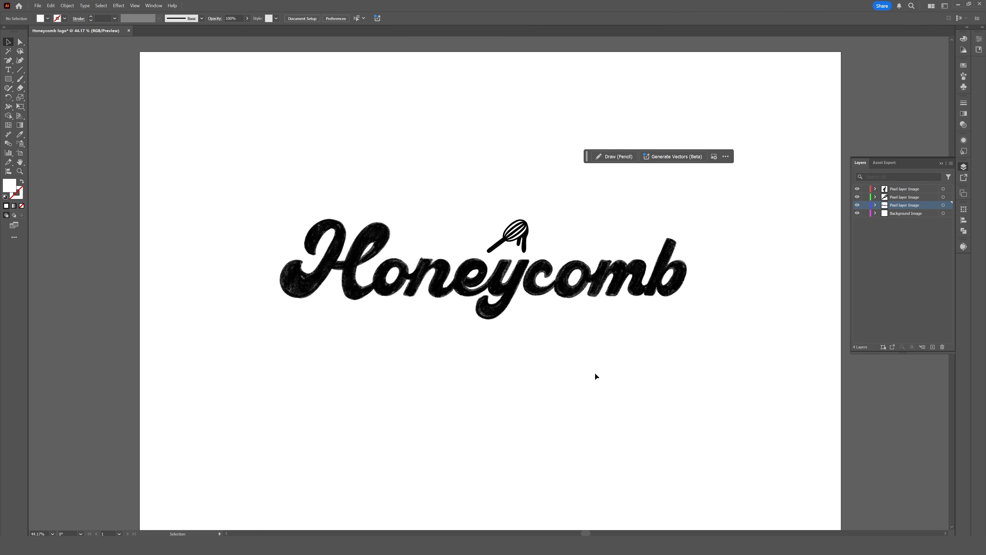
# - Image Trace the lettering and the whisk with the Silhouette preset into solid black vectors
pyautogui.click(483, 268)
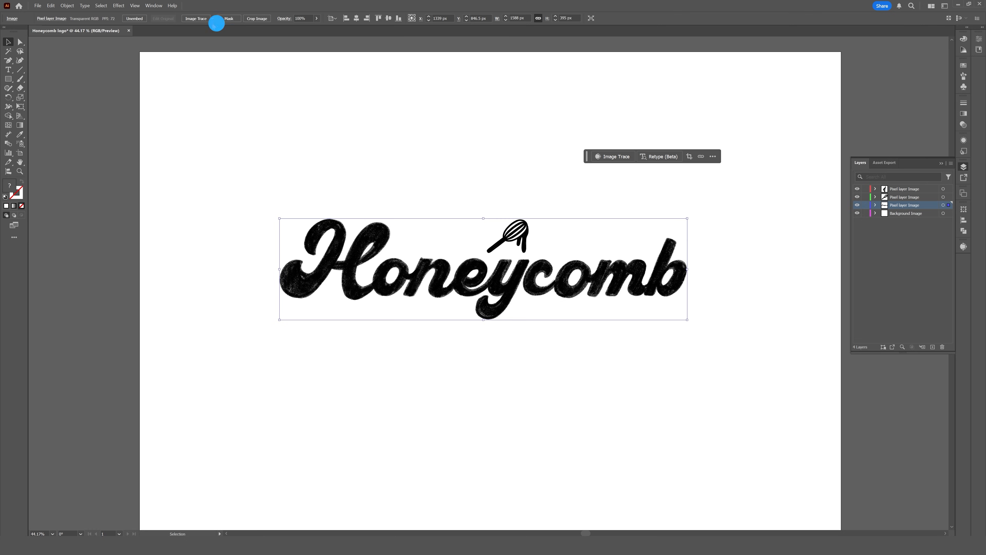
pyautogui.click(217, 19)
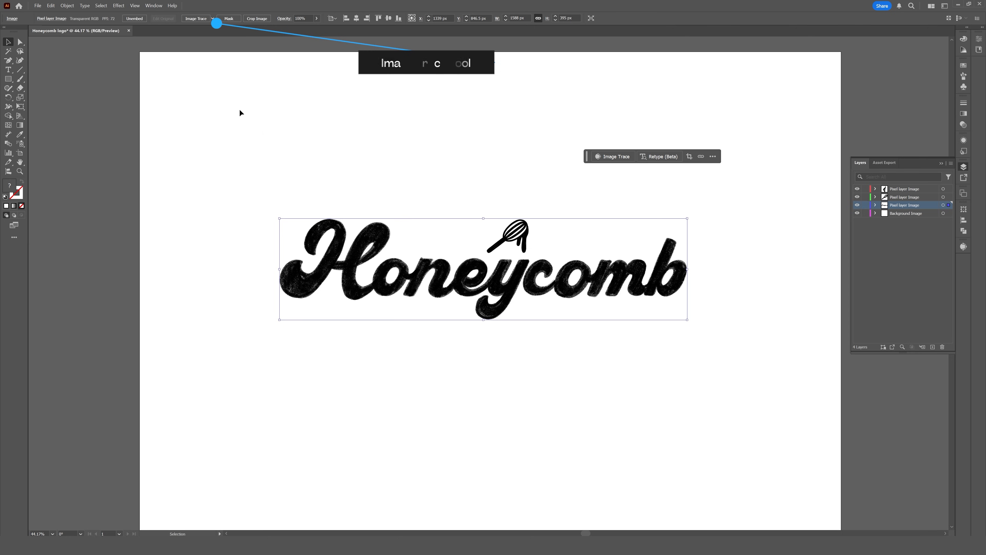
pyautogui.click(611, 156)
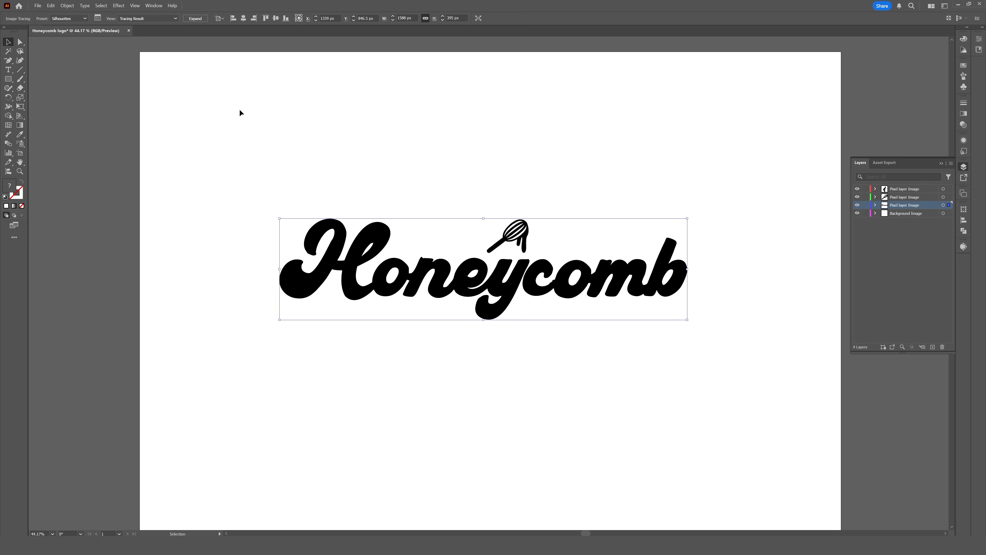
pyautogui.moveTo(283, 130)
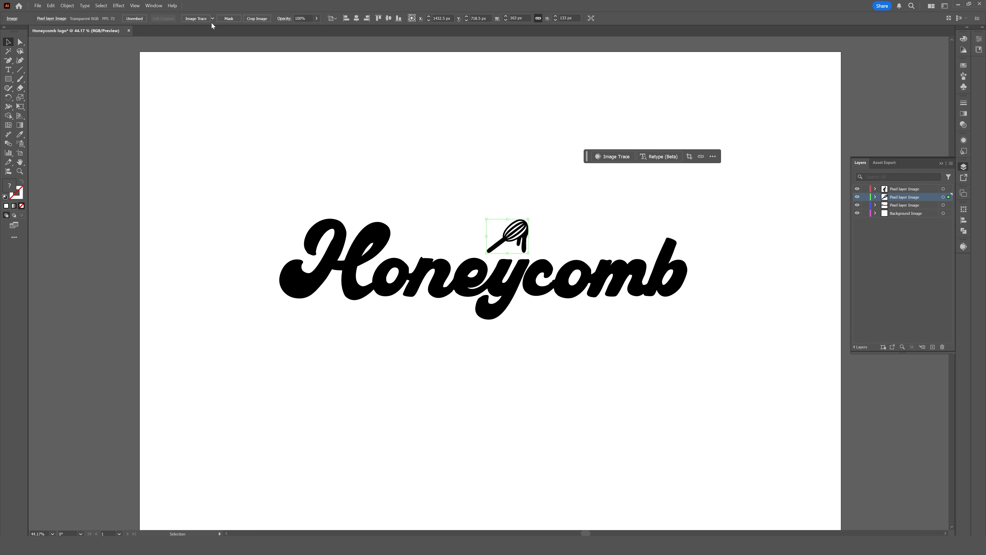
pyautogui.click(611, 156)
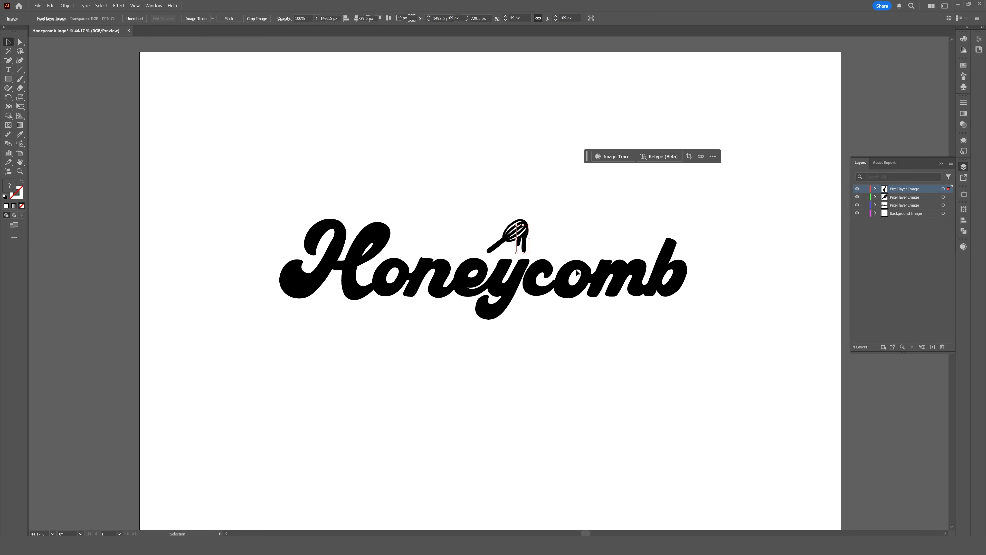
pyautogui.click(615, 156)
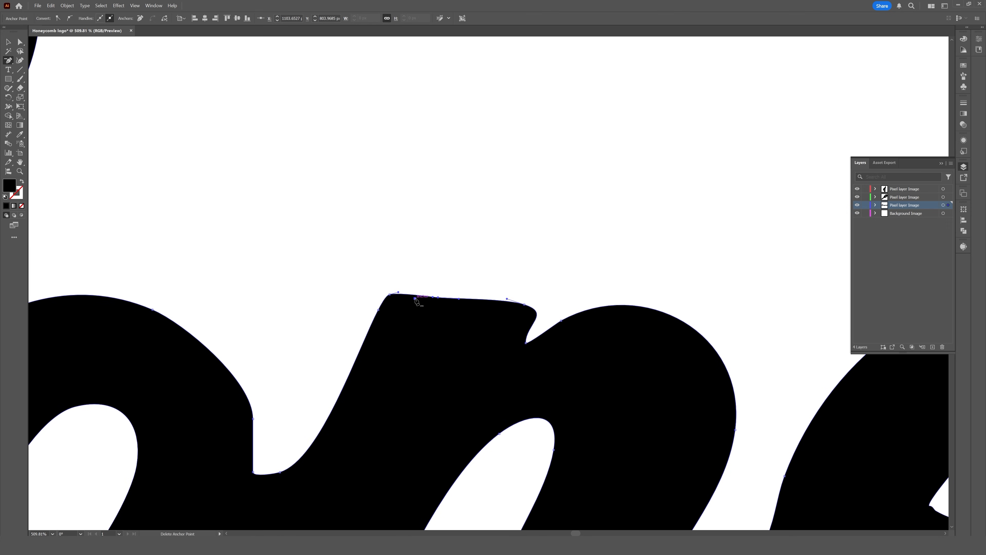
# - Reshape the stroke corner, remove the inner-curve bump and smooth the notch where strokes meet
pyautogui.moveTo(524, 298); pyautogui.dragTo(550, 312)
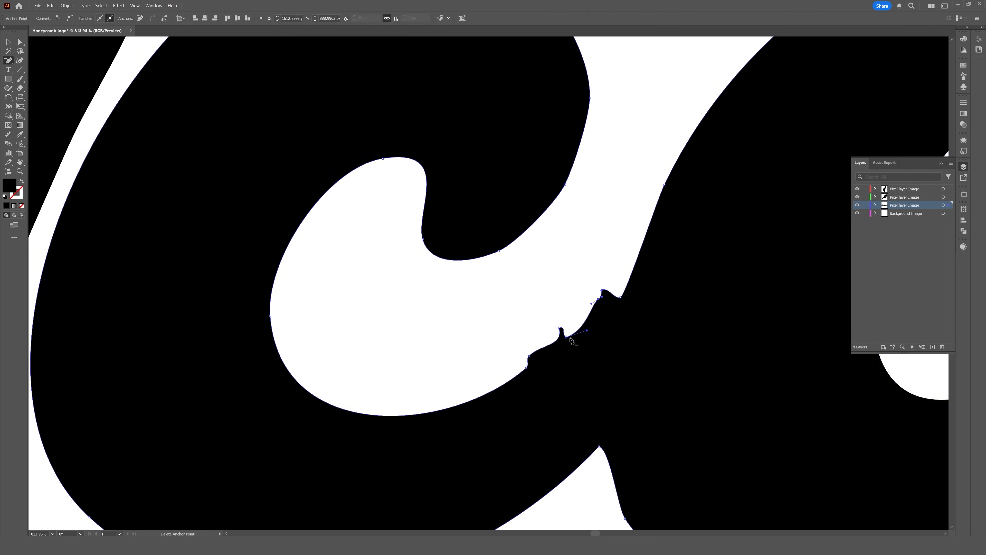
pyautogui.click(569, 332)
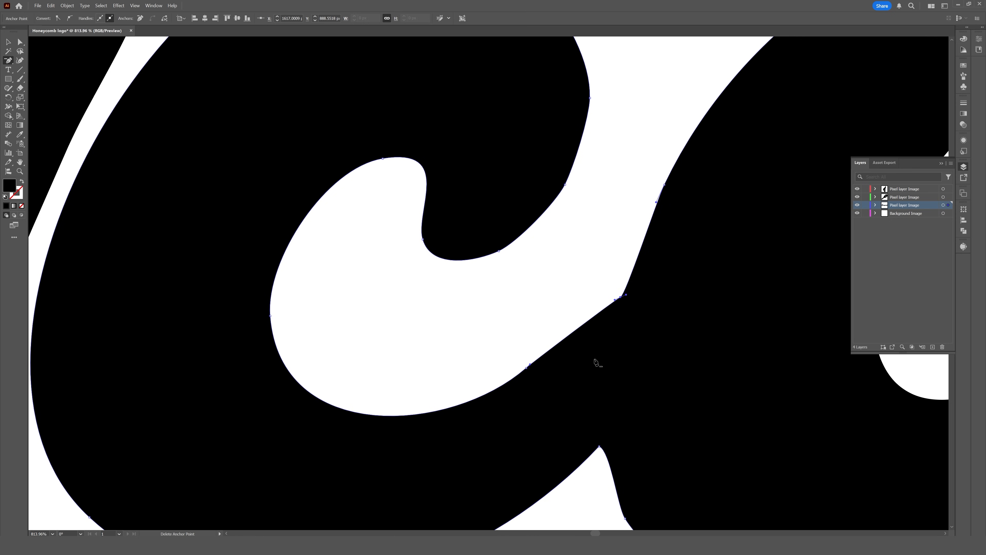
pyautogui.scroll(-3)
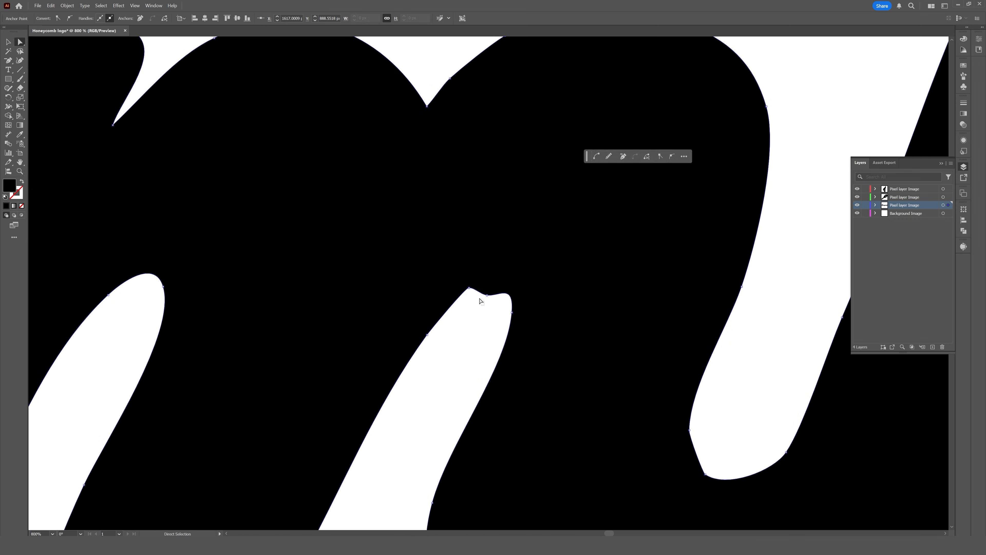
pyautogui.moveTo(471, 294); pyautogui.dragTo(485, 280)
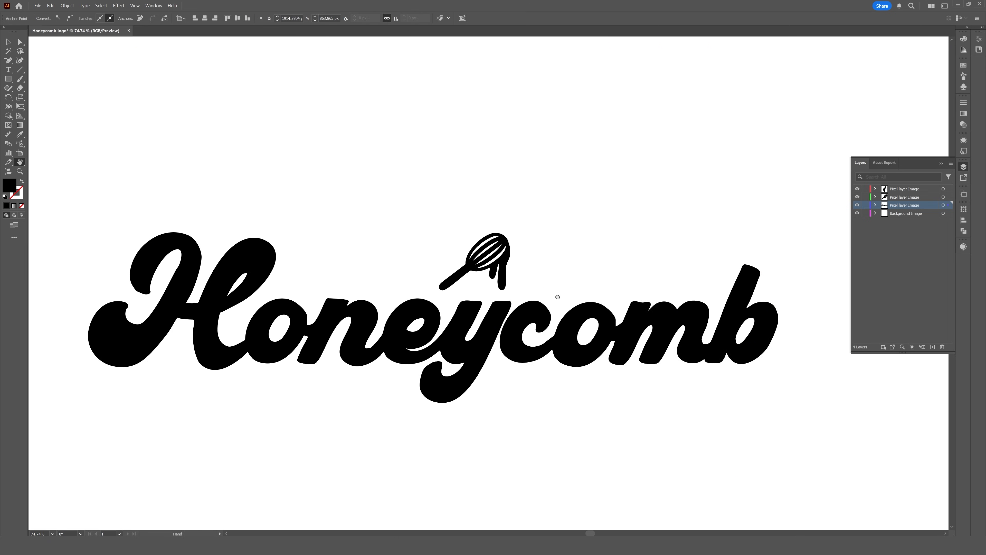
pyautogui.doubleClick(629, 314)
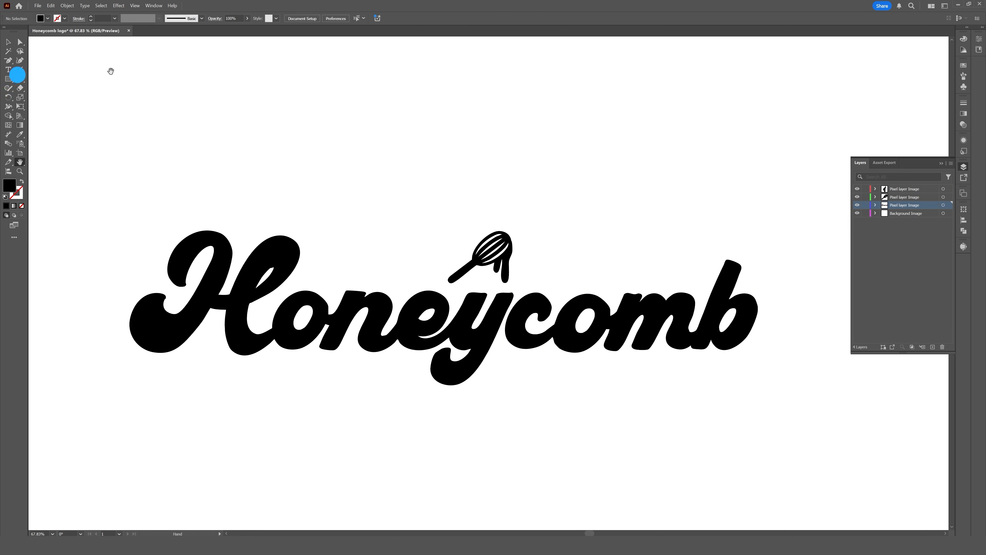
# - Set 'BAKERY' in Basic Sans Semibold beneath the script with increased tracking
pyautogui.moveTo(507, 360); pyautogui.dragTo(675, 389)
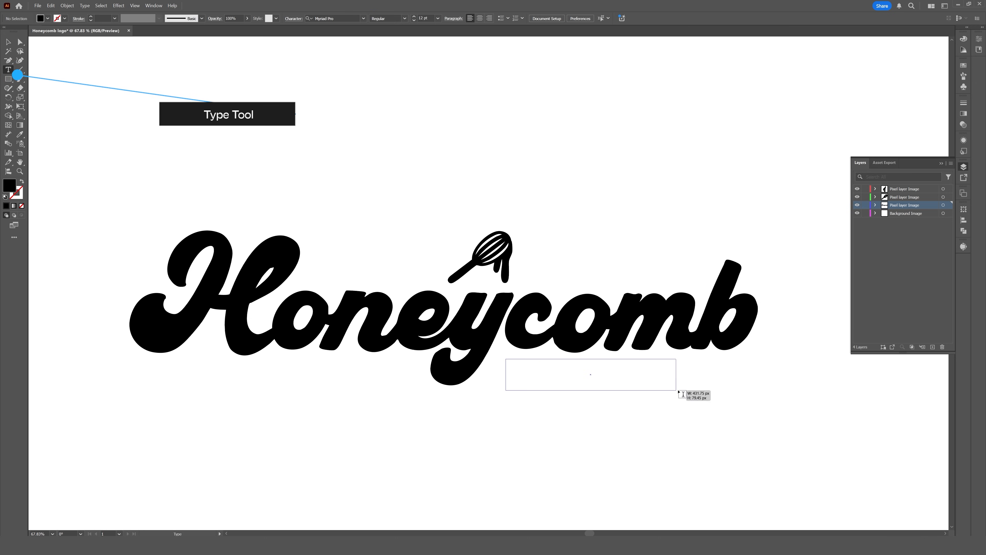
pyautogui.write('BAKERY')
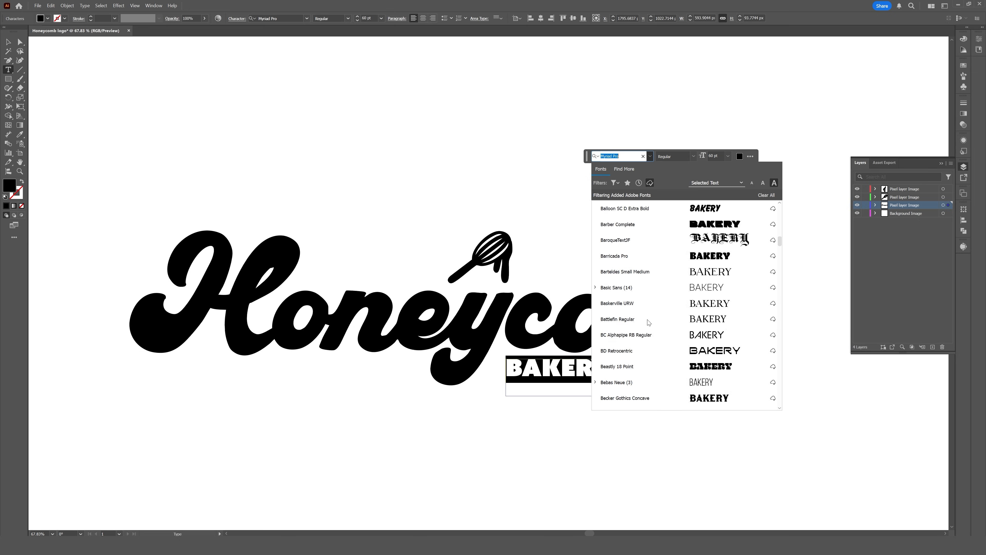
pyautogui.click(615, 288)
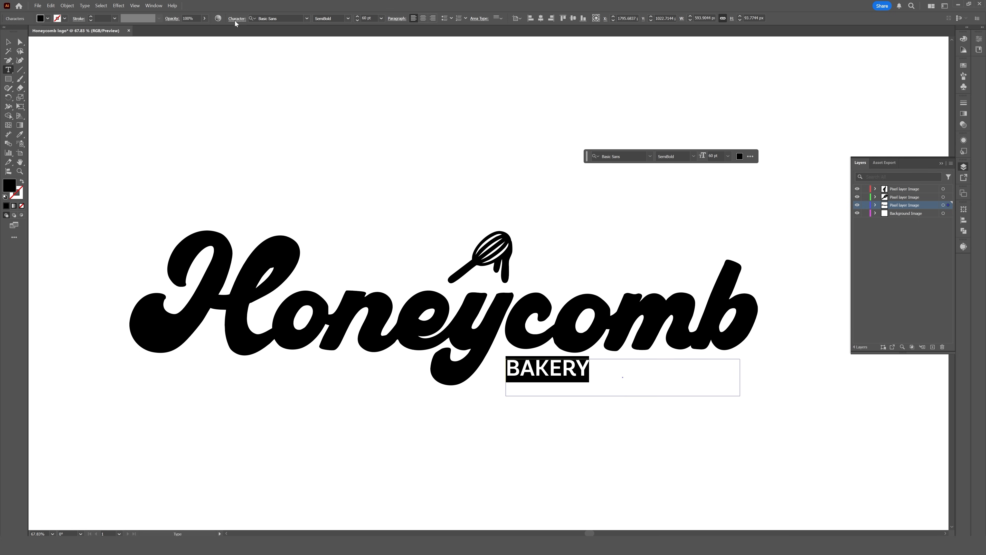
pyautogui.click(238, 18)
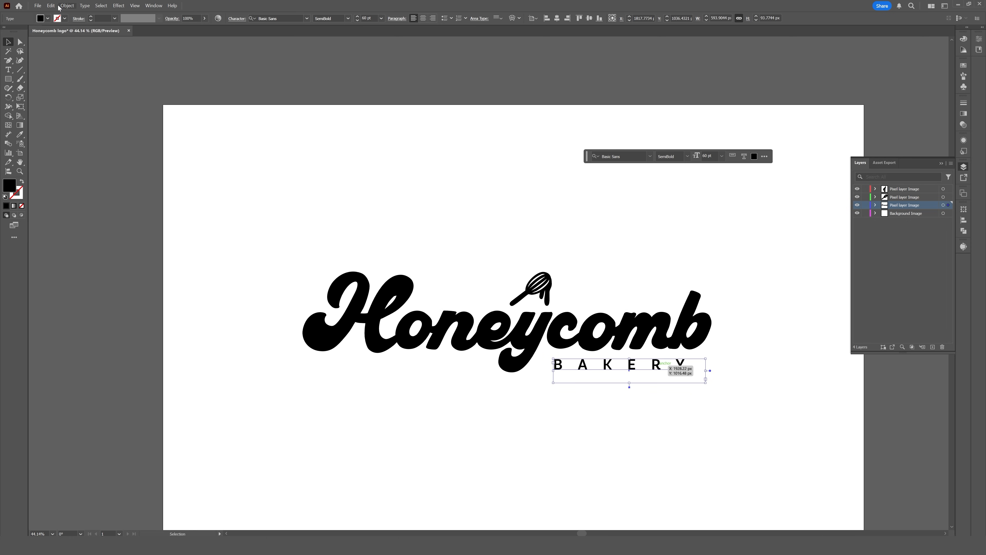
# - Expand the BAKERY text into editable outline shapes via Object > Expand
pyautogui.click(66, 5)
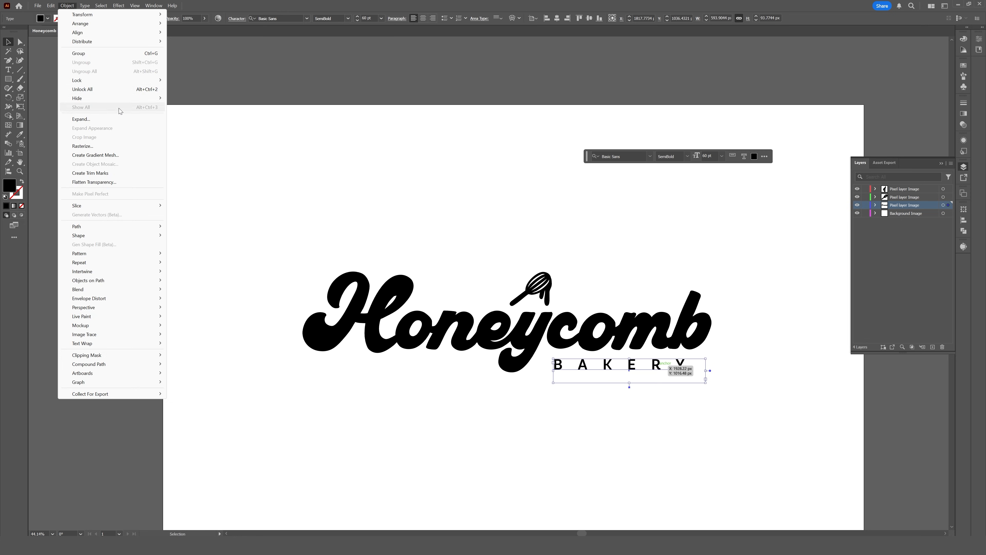
pyautogui.click(80, 119)
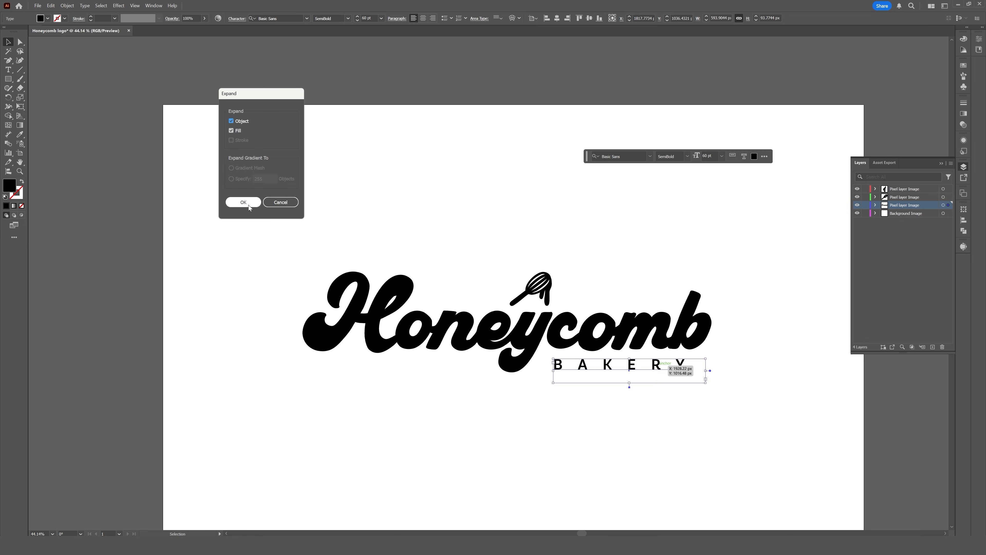
pyautogui.moveTo(239, 206)
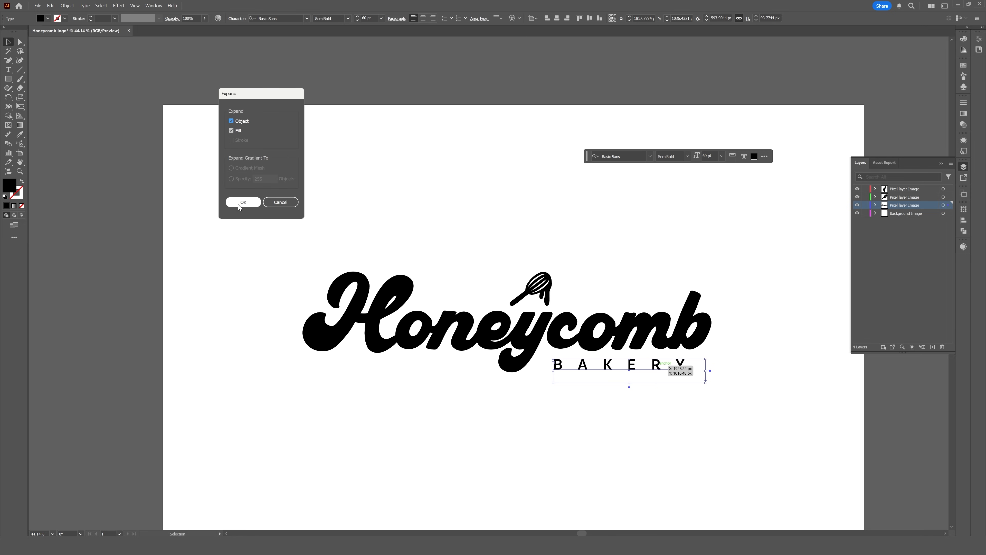
pyautogui.click(243, 202)
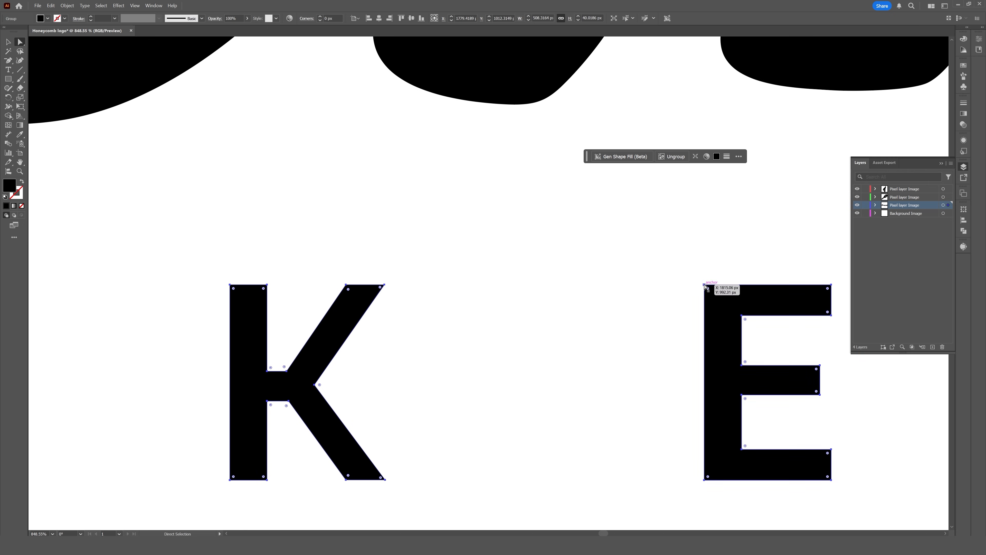